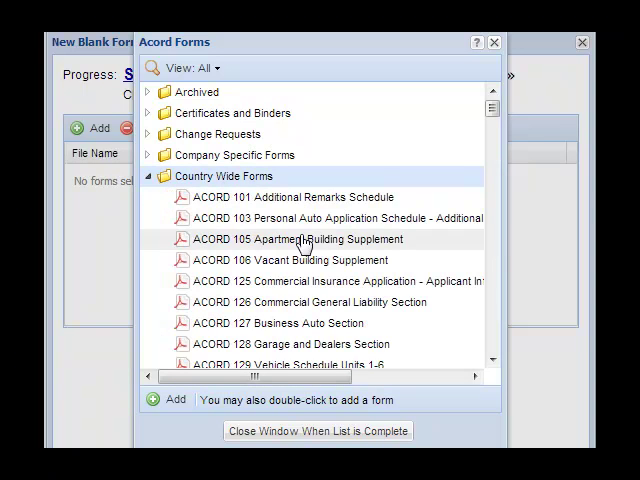
# - Add ACORD 125 and ACORD 126 to the form list and finish the selection
pyautogui.doubleClick(320, 281)
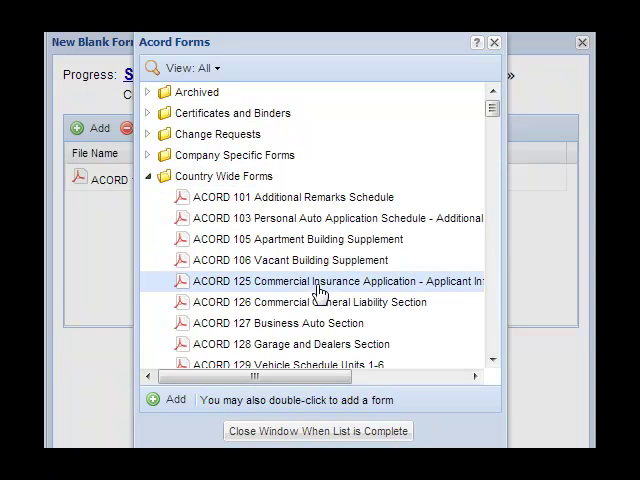
pyautogui.doubleClick(320, 302)
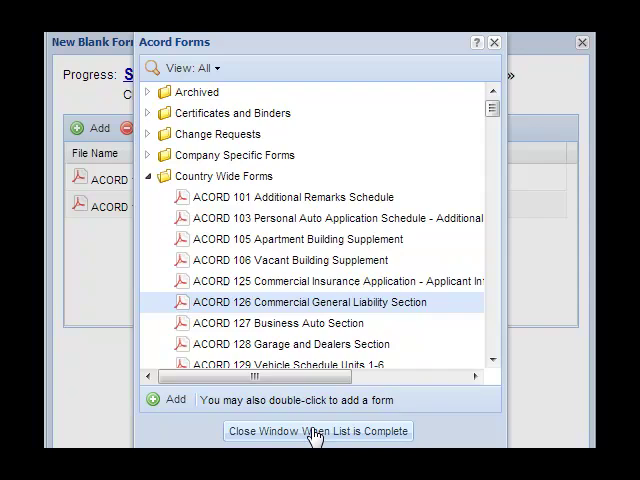
pyautogui.click(317, 431)
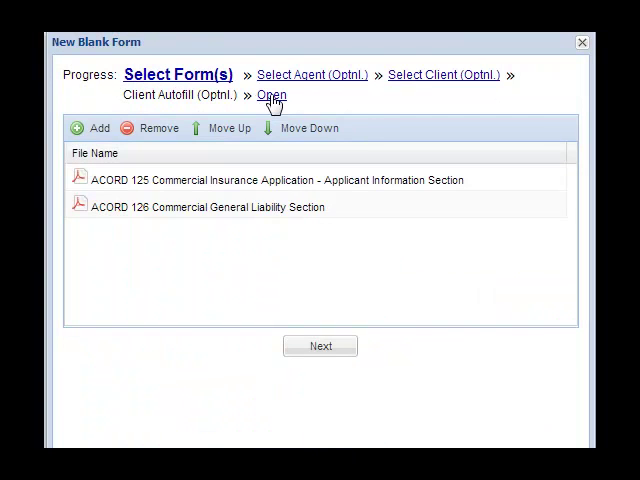
# - Go to the Open step and open the two selected forms as one HTML web form
pyautogui.click(272, 95)
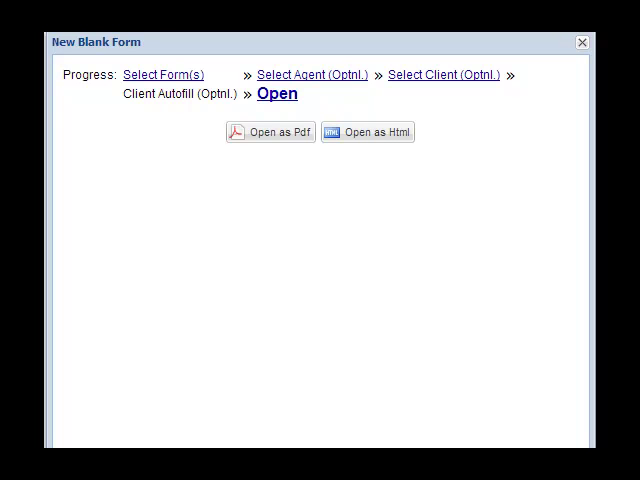
pyautogui.moveTo(270, 132)
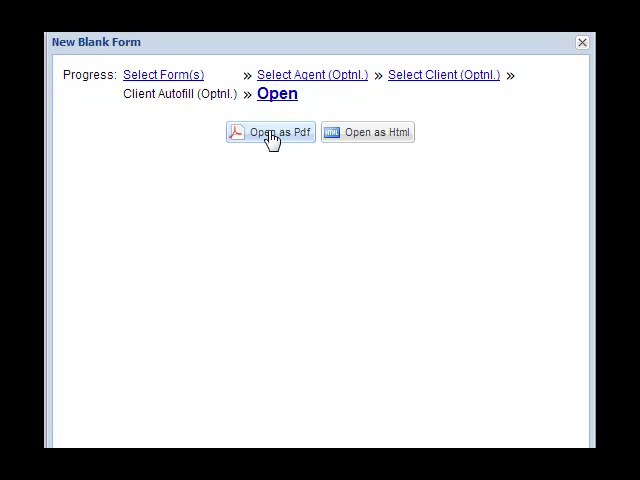
pyautogui.click(269, 132)
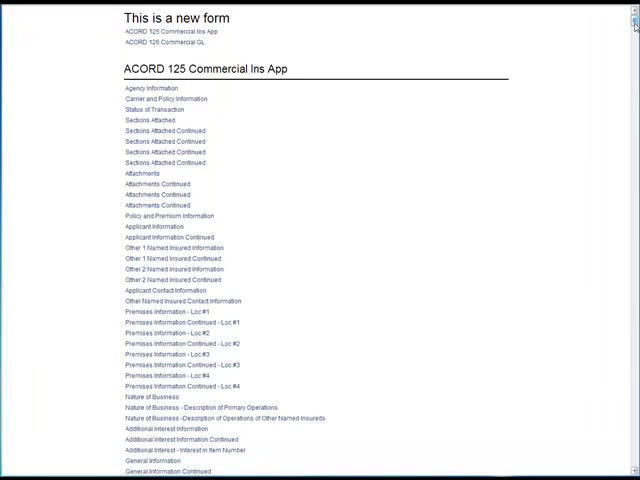
pyautogui.scroll(-3)
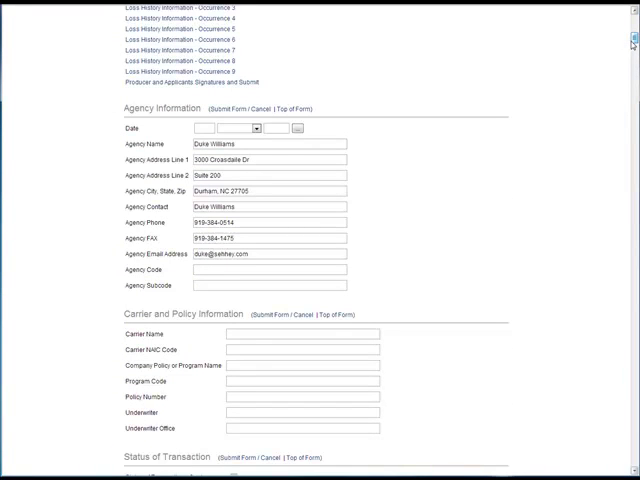
pyautogui.scroll(-3)
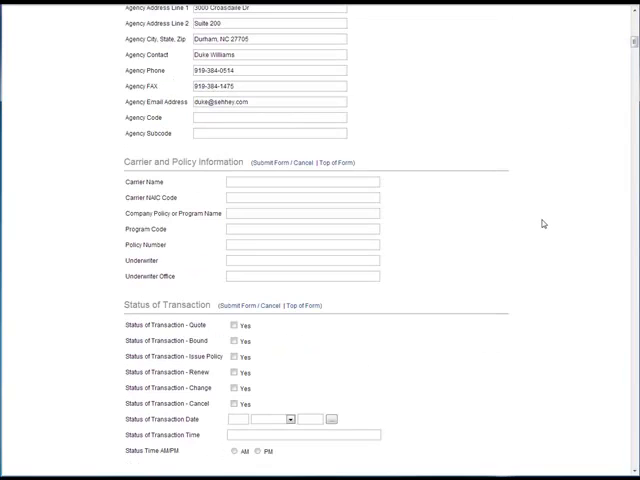
pyautogui.scroll(3)
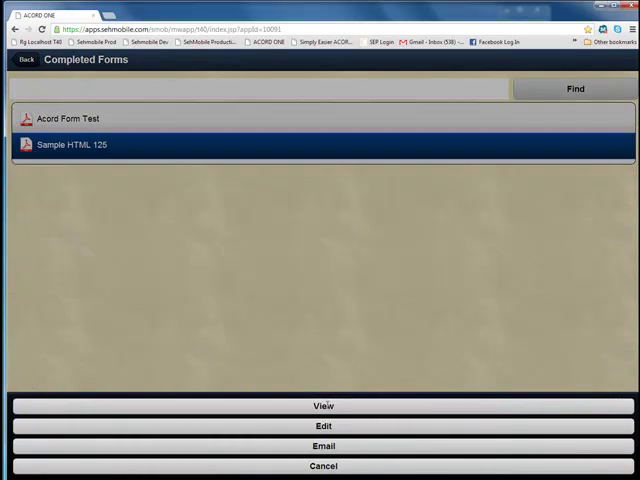
# - Choose Edit on the completed form Sample HTML 125 to open it for editing
pyautogui.click(323, 406)
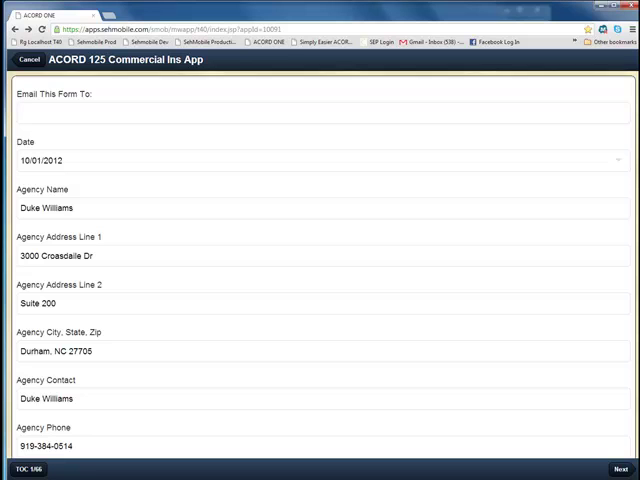
pyautogui.moveTo(564, 351)
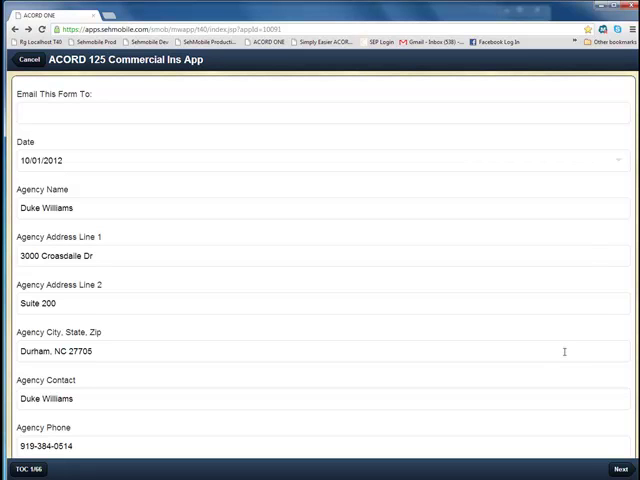